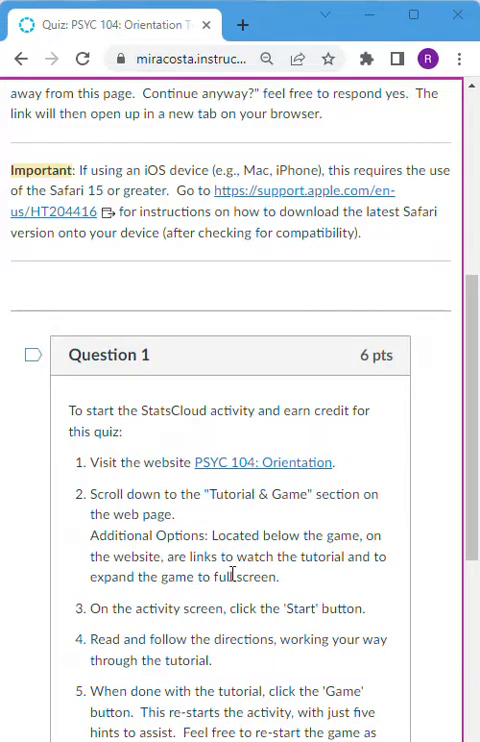
mouse_move(236, 468)
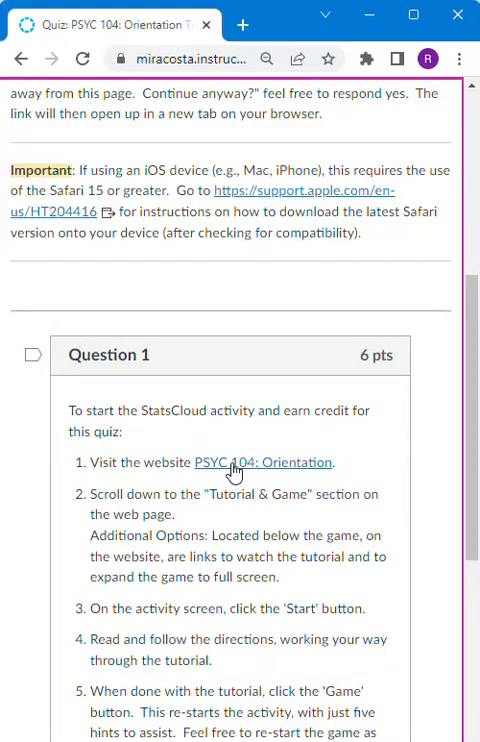
Follow the Question 1 link to the PSYC 104: Orientation website.
left_click(264, 462)
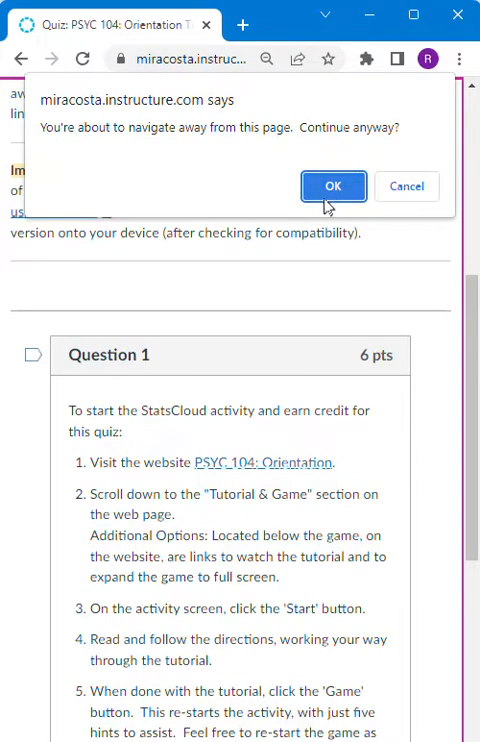
Confirm leaving the quiz and scroll the P2L site to the Tutorial & Game section.
left_click(332, 186)
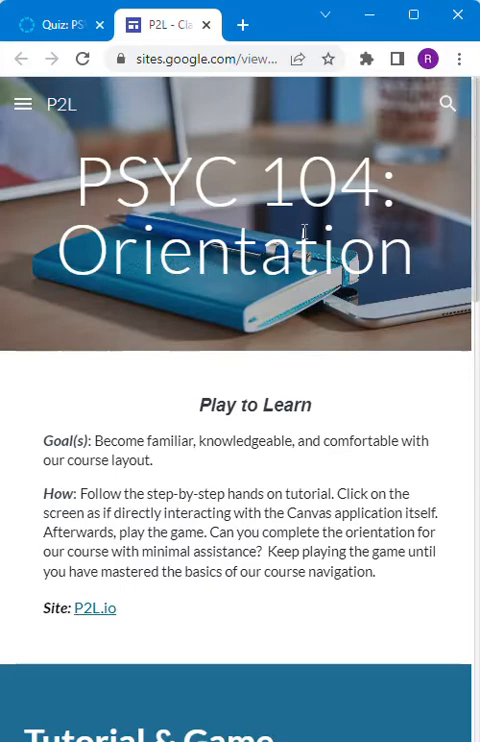
scroll("down", 3)
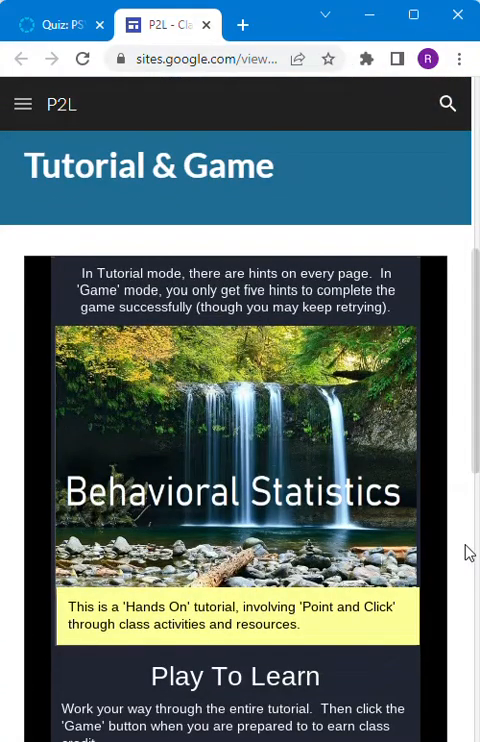
scroll("down", 3)
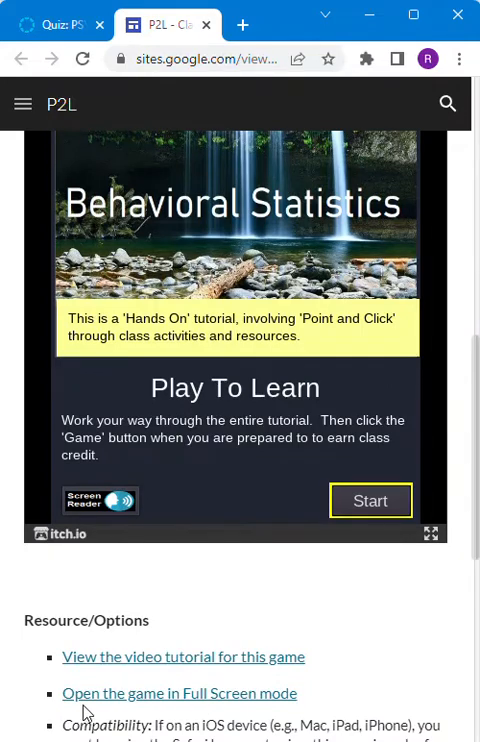
mouse_move(150, 710)
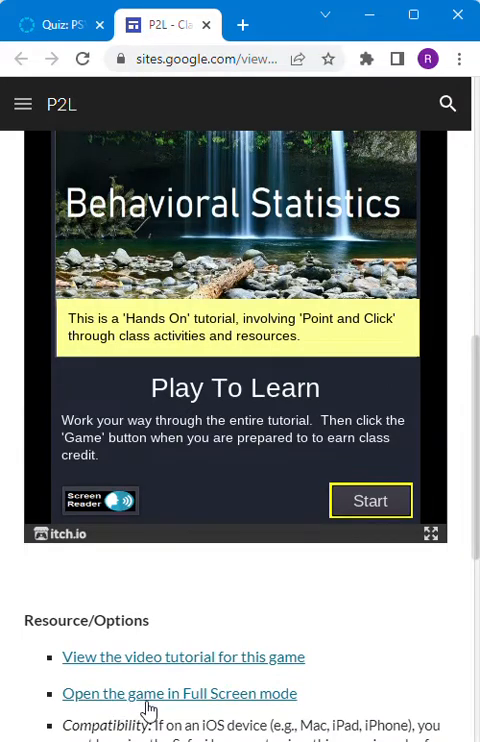
Load the Behavioral Statistics game in full-screen mode on its own itch.io tab.
left_click(178, 692)
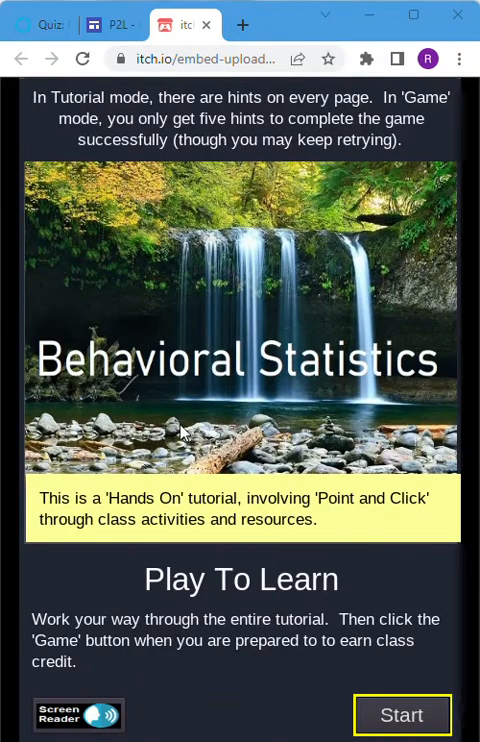
mouse_move(144, 588)
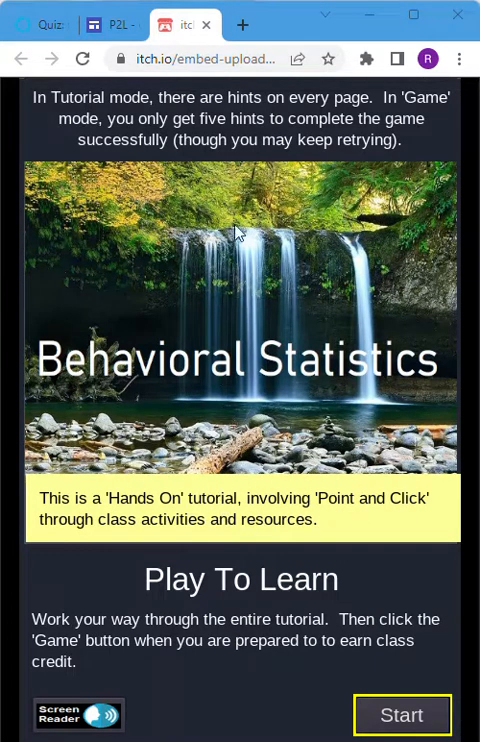
mouse_move(264, 112)
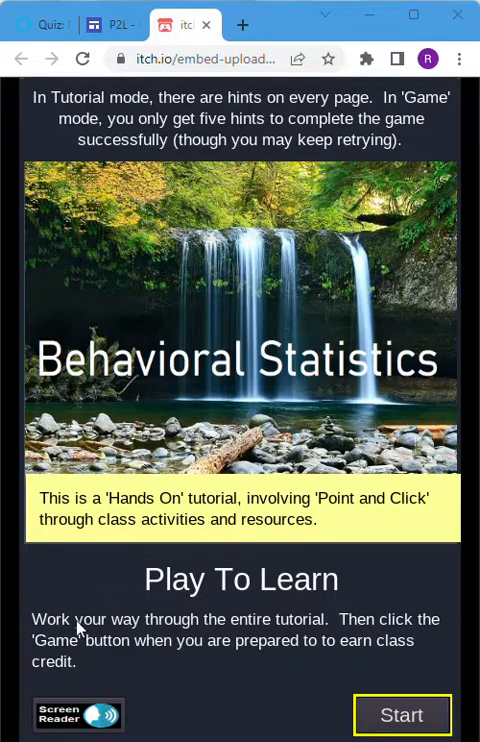
mouse_move(224, 620)
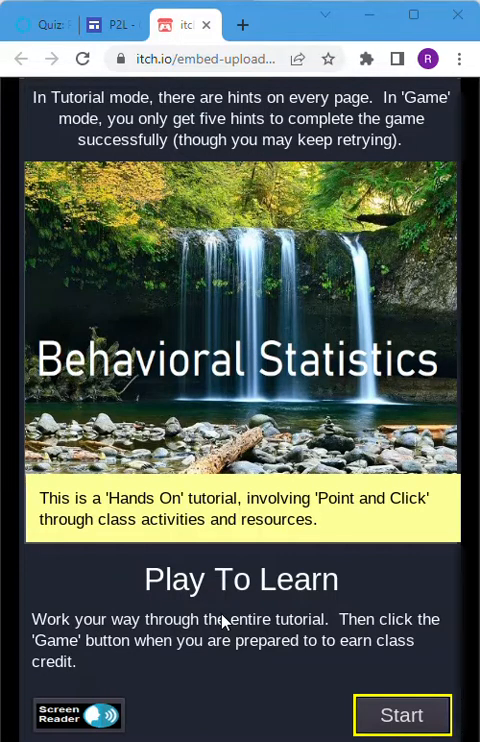
mouse_move(288, 658)
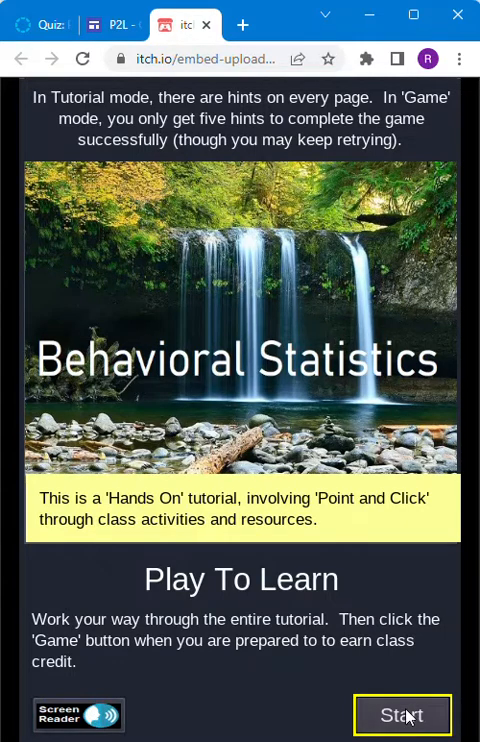
Start the tutorial and advance through Account and Notifications to the Announcements page.
left_click(404, 716)
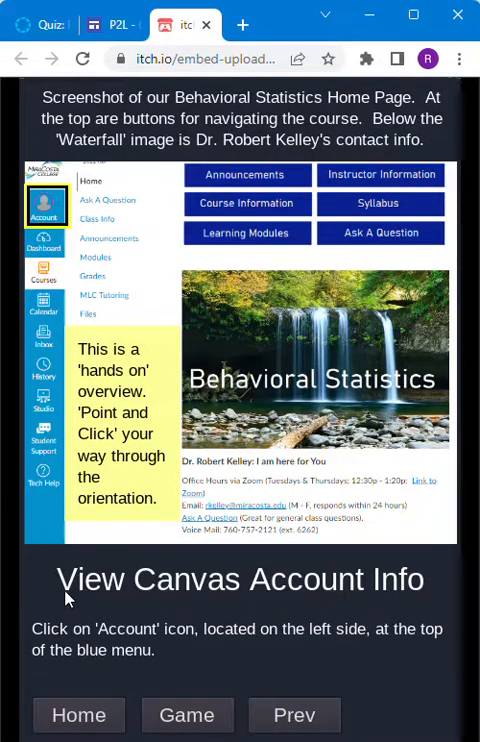
mouse_move(260, 610)
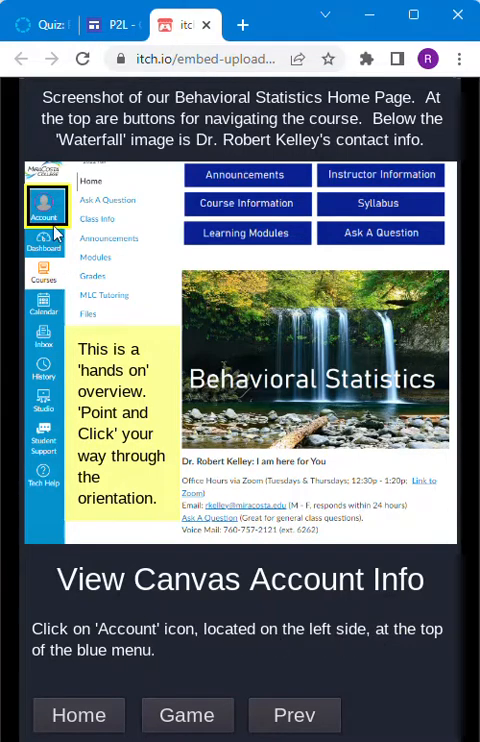
mouse_move(336, 124)
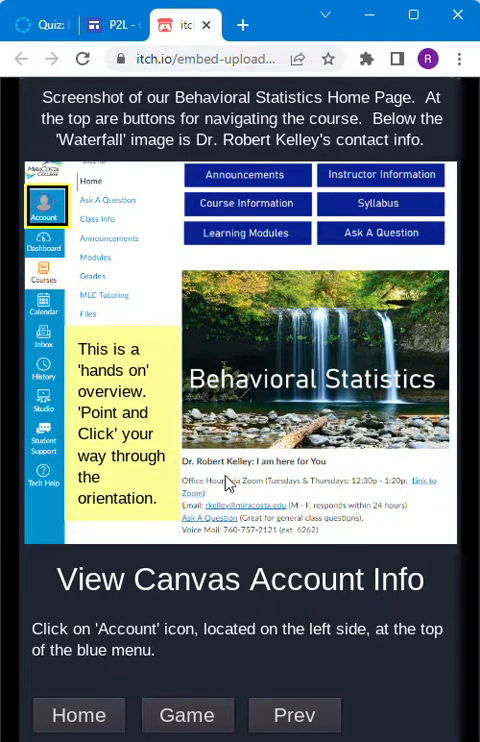
mouse_move(310, 218)
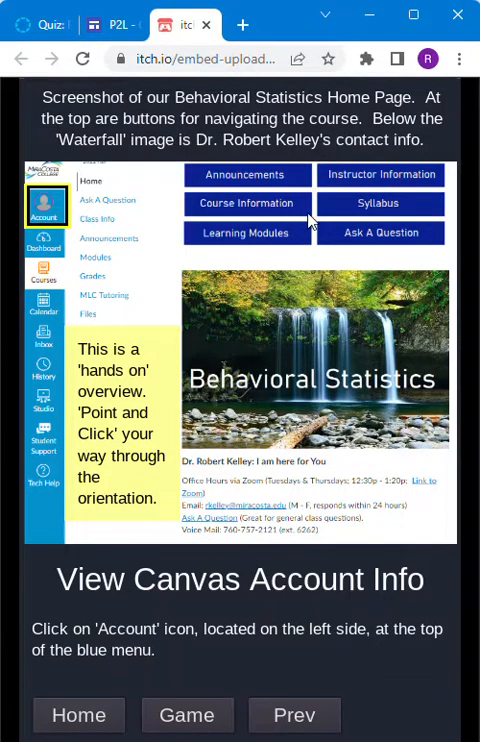
mouse_move(258, 246)
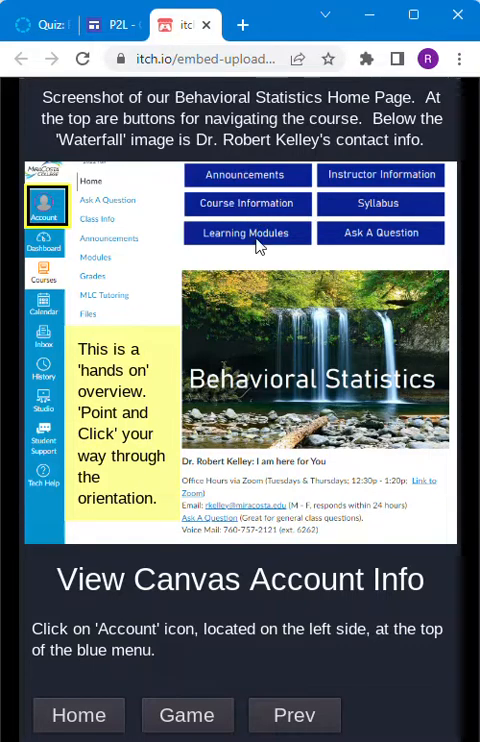
mouse_move(238, 456)
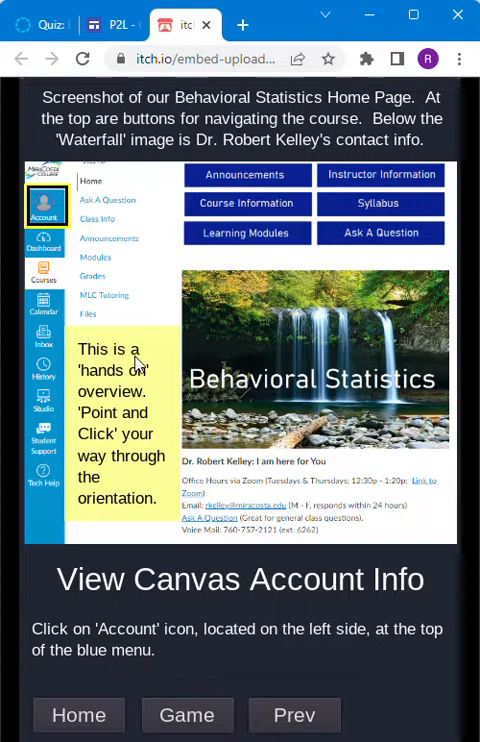
mouse_move(112, 464)
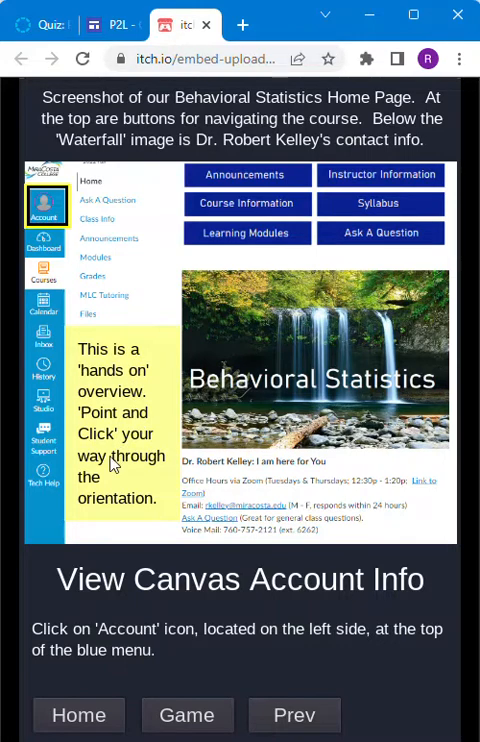
mouse_move(48, 190)
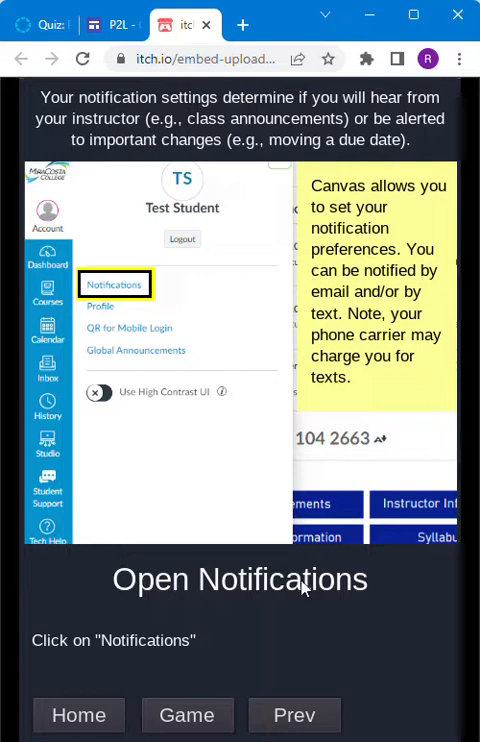
left_click(114, 284)
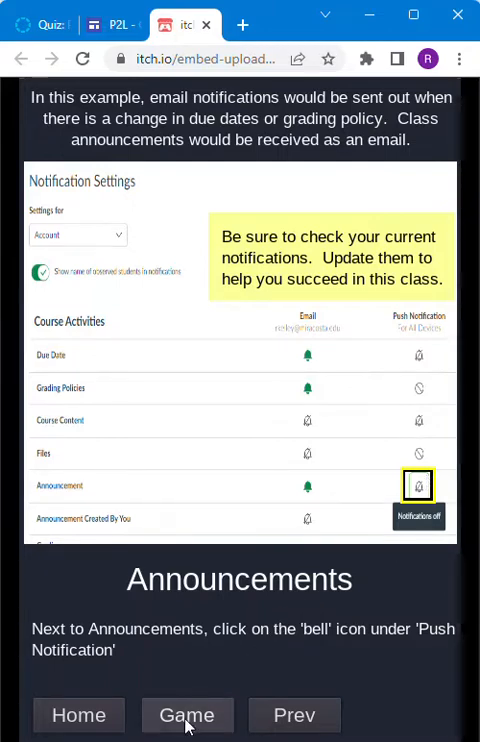
Switch to the graded game and reach Notifications through the Account panel.
left_click(186, 716)
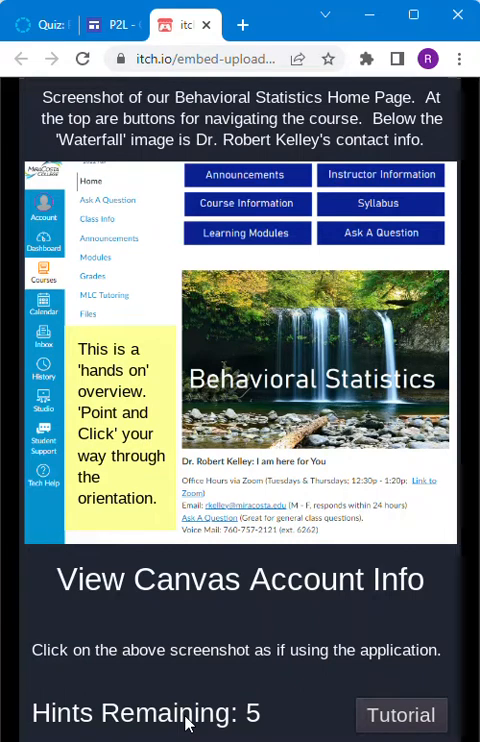
mouse_move(48, 196)
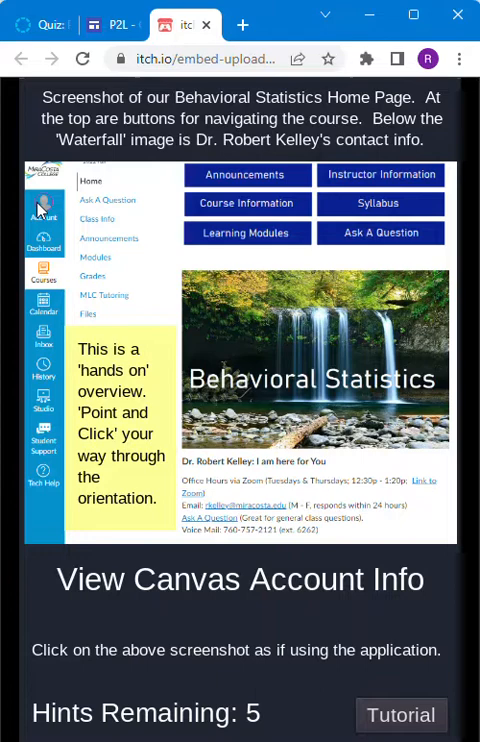
mouse_move(188, 658)
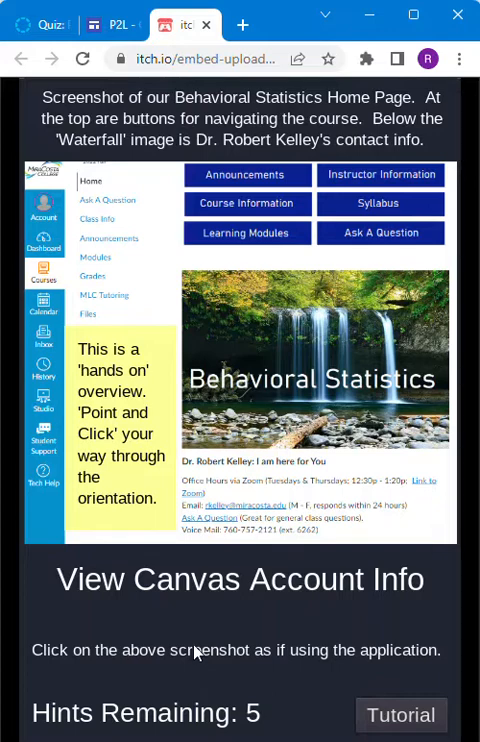
mouse_move(100, 600)
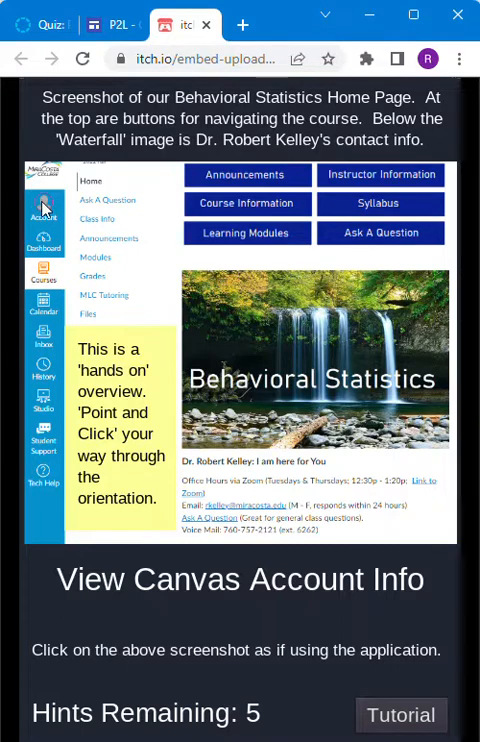
left_click(46, 212)
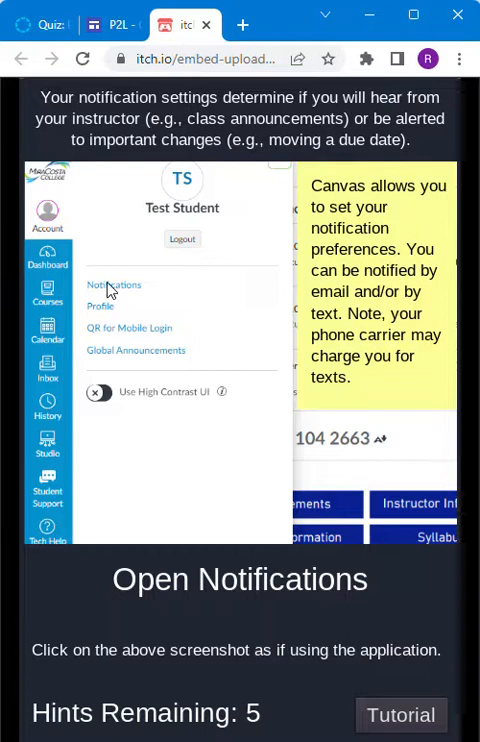
left_click(116, 284)
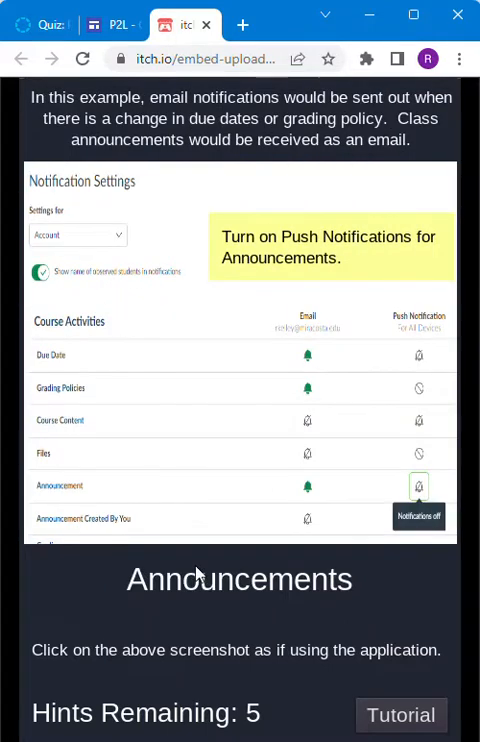
mouse_move(284, 256)
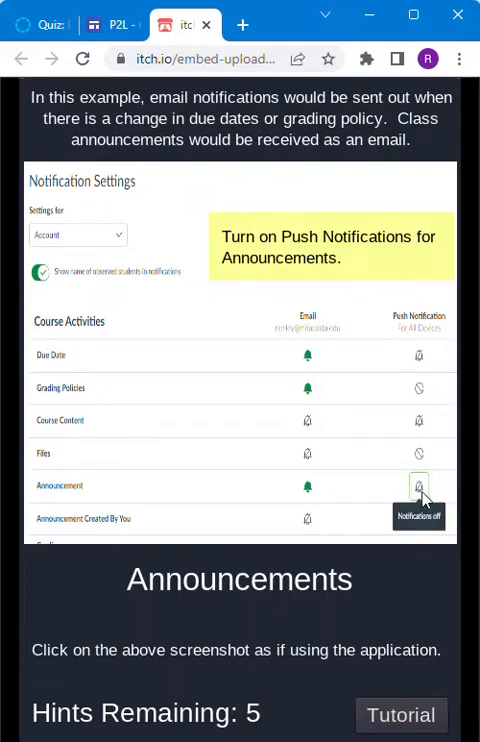
mouse_move(348, 508)
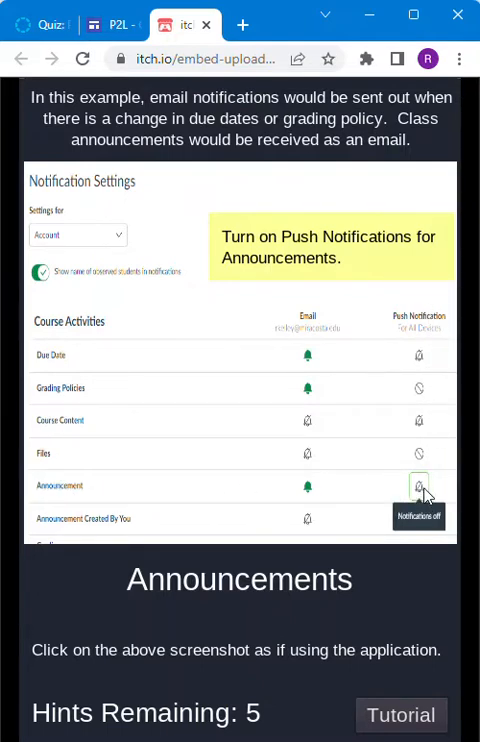
Set Announcements push alerts to Notify Immediately and advance to the passcode screen.
left_click(420, 486)
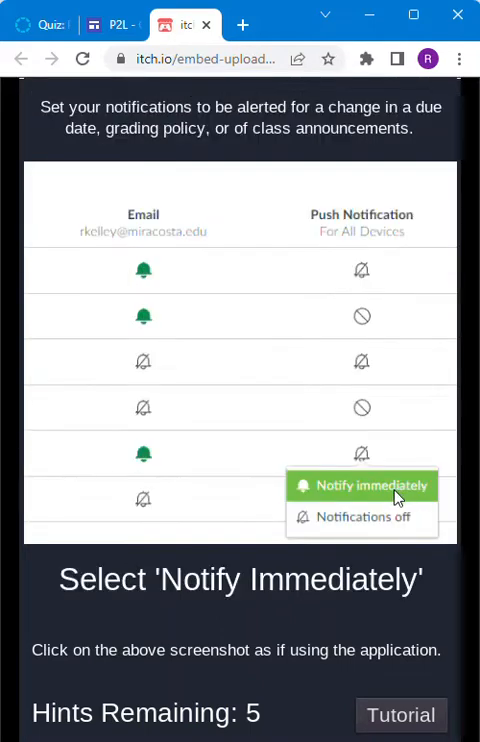
left_click(360, 484)
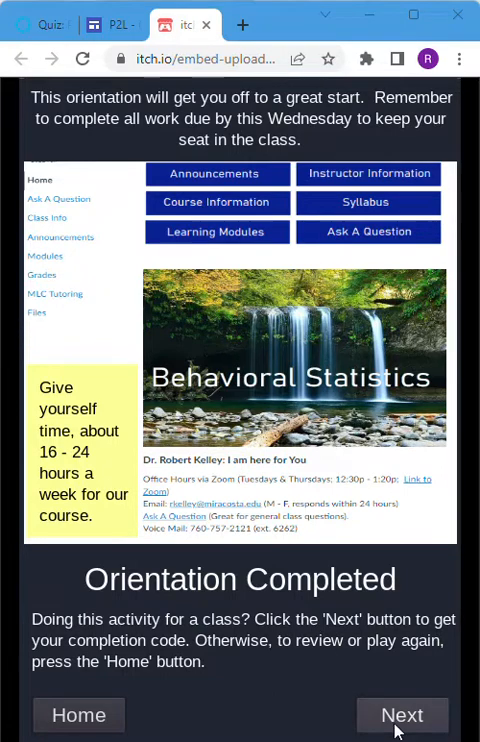
left_click(402, 714)
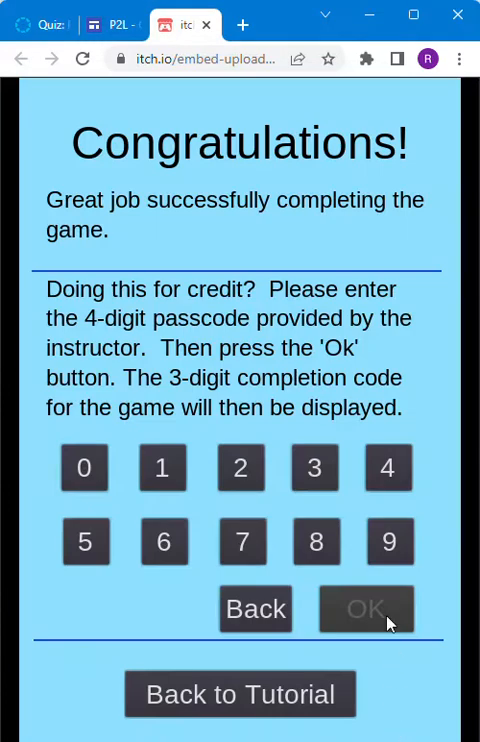
mouse_move(140, 484)
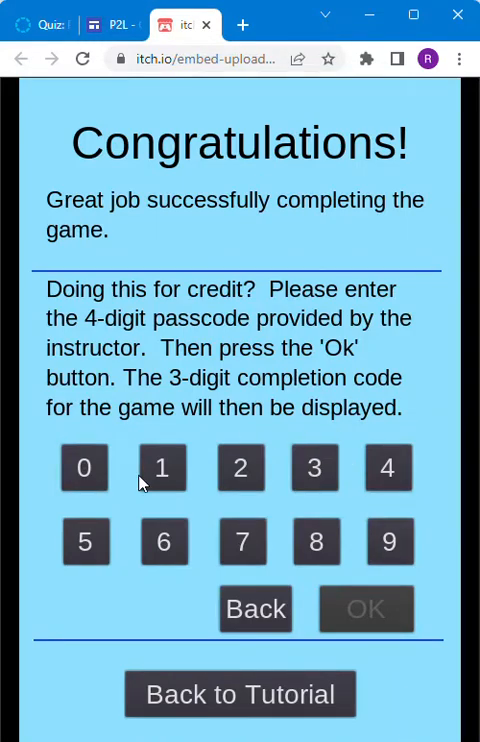
mouse_move(48, 24)
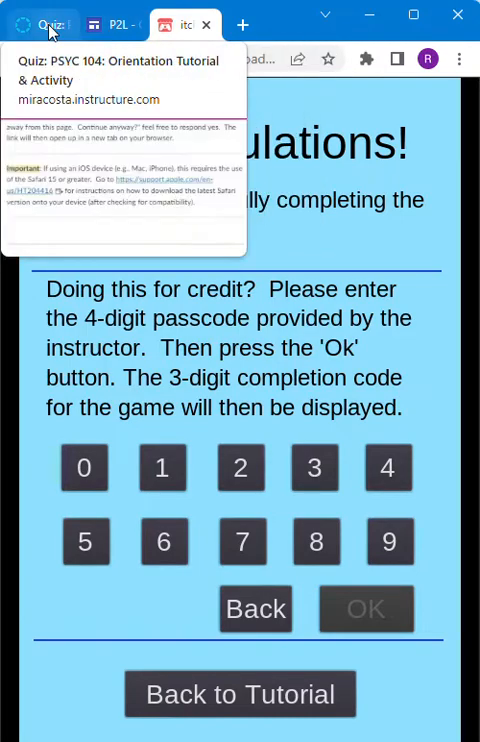
Return to the Canvas quiz tab to read the passcode from the instructions.
left_click(44, 24)
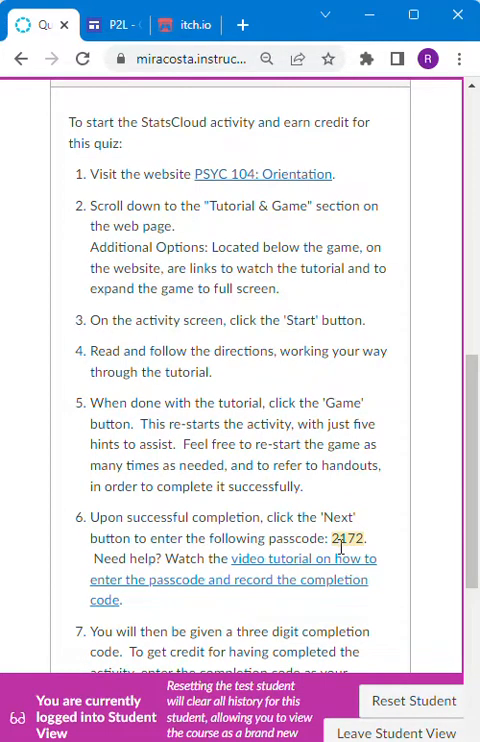
mouse_move(244, 112)
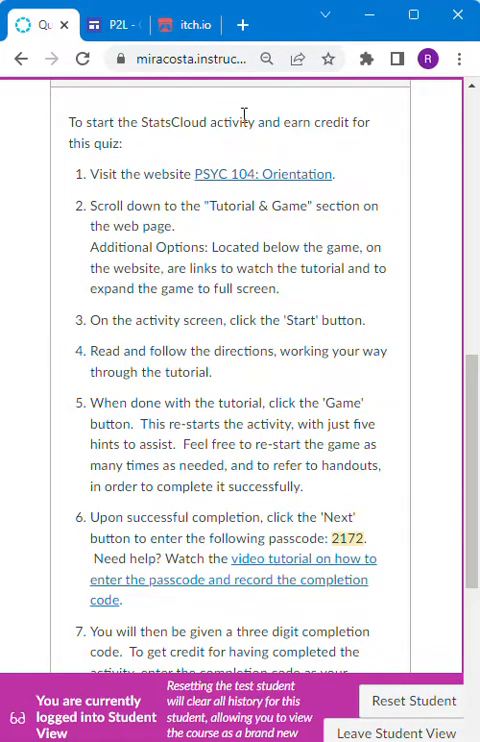
Enter passcode 2172 on the game's keypad and submit it to reveal the completion code.
left_click(178, 24)
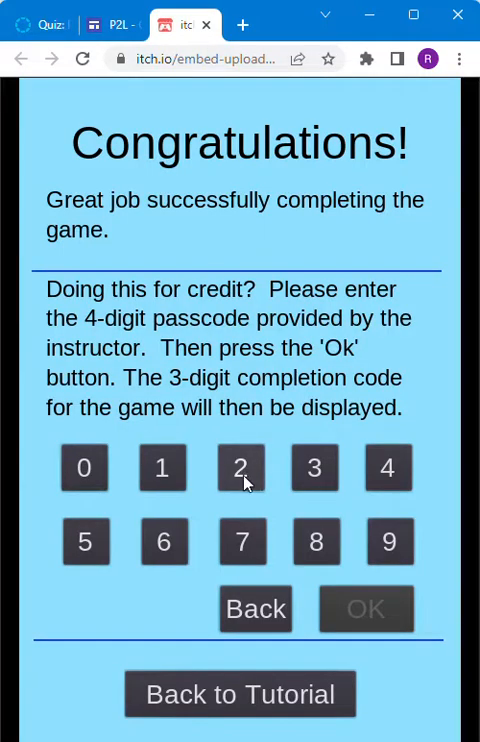
left_click(242, 540)
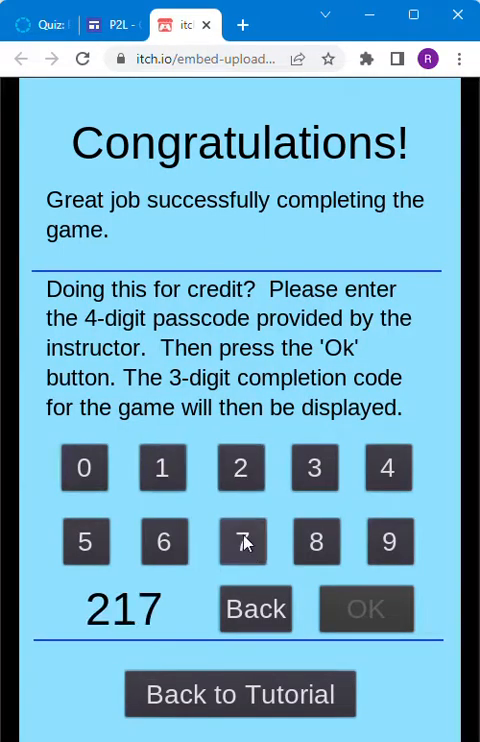
left_click(240, 540)
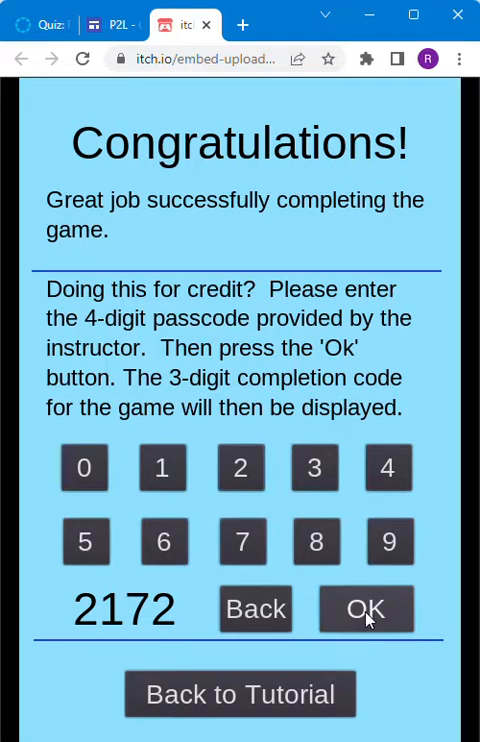
left_click(366, 608)
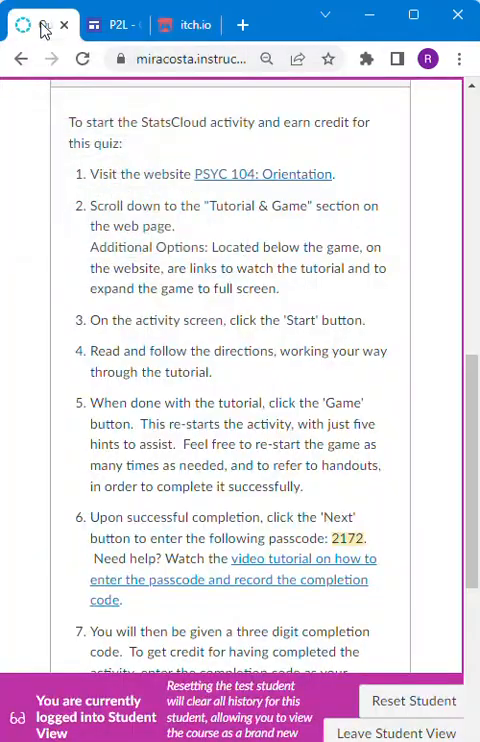
Fill the quiz's question 7 answer box with the completion code 965.
scroll("down", 3)
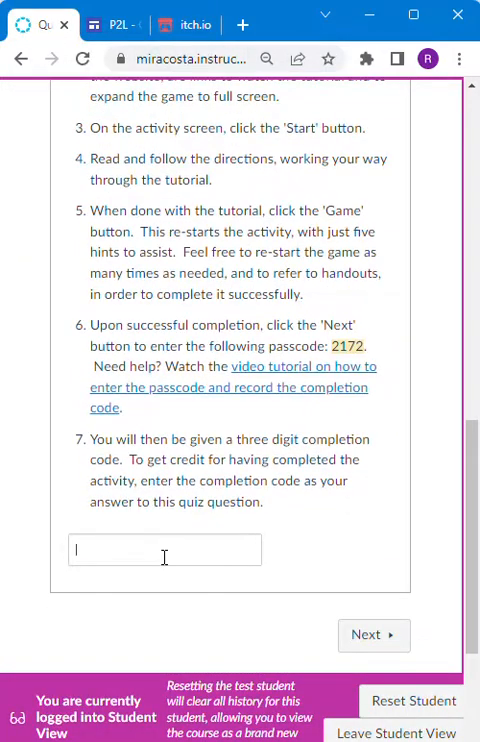
left_click(184, 24)
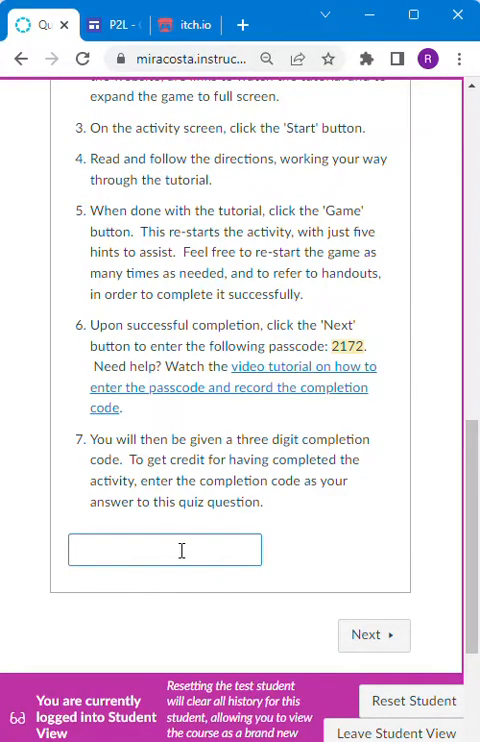
type("94")
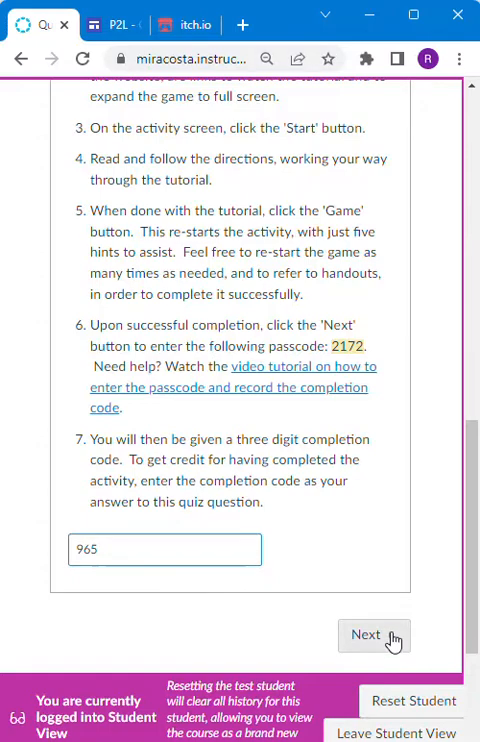
mouse_move(374, 636)
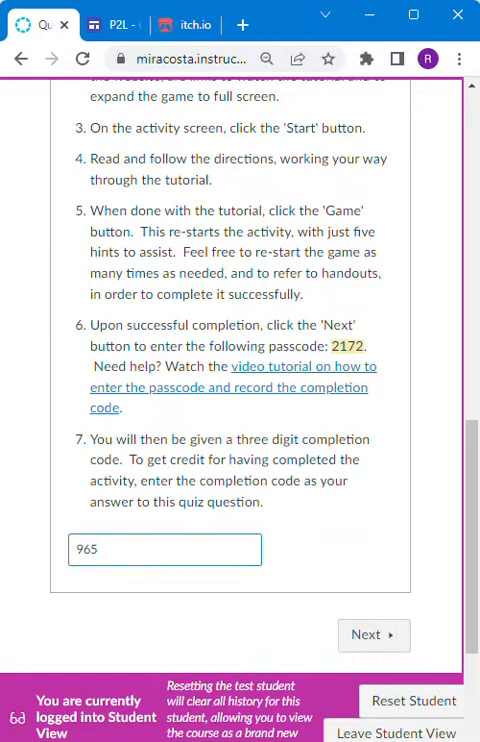